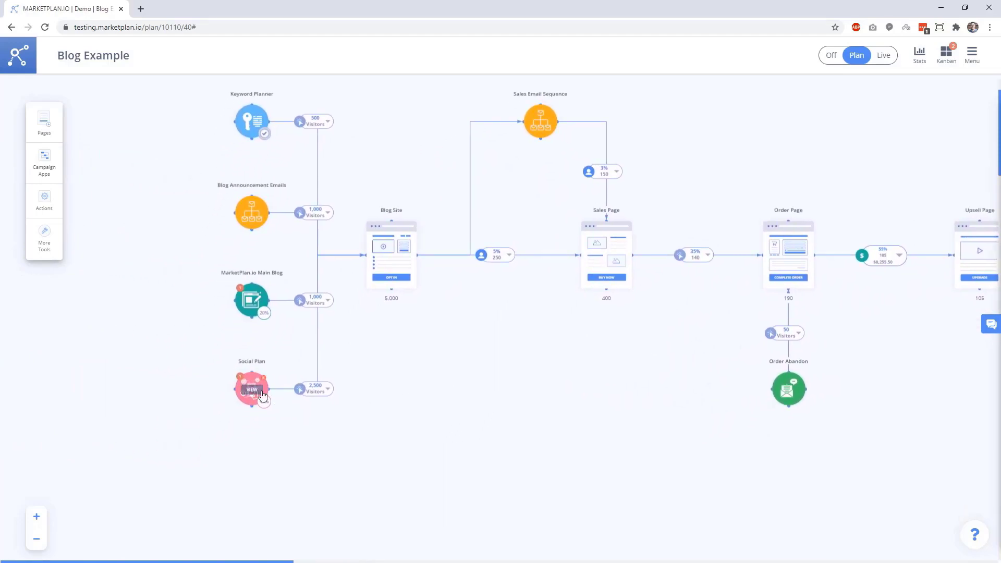
Open the Social Plan app from its node on the Blog Example canvas
{"action": "left_click", "coordinate": [251, 390]}
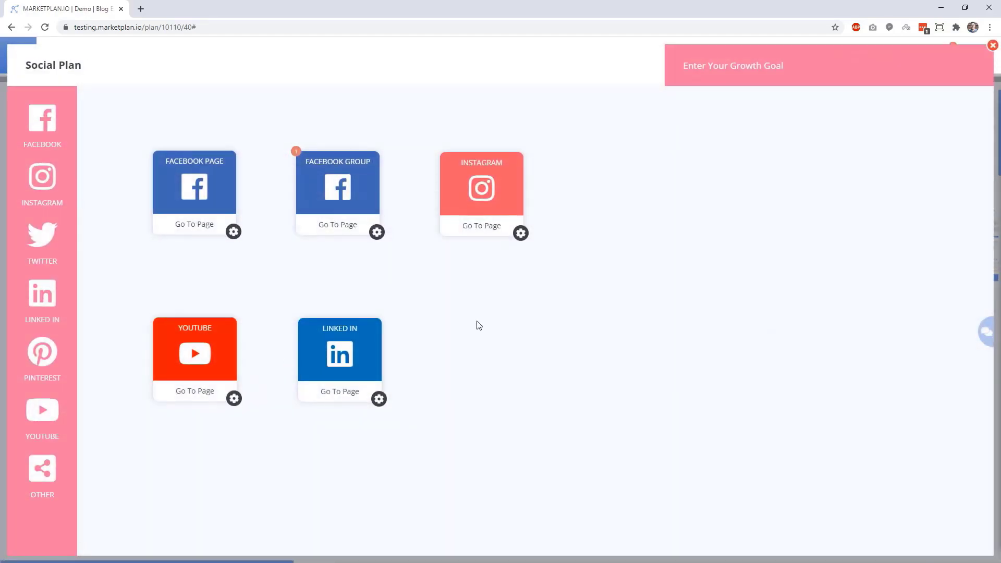
{"action": "mouse_move", "coordinate": [547, 431]}
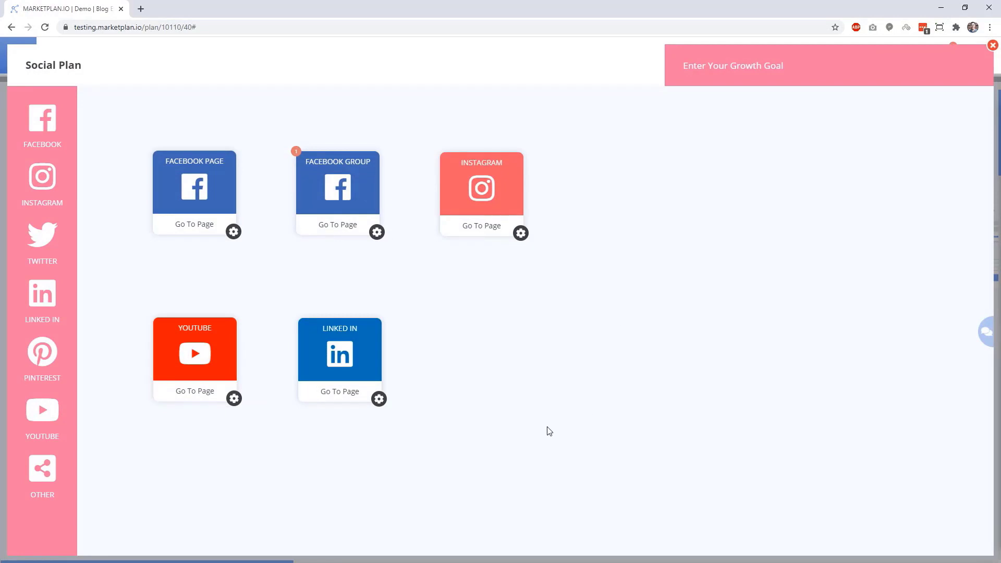
{"action": "mouse_move", "coordinate": [637, 316]}
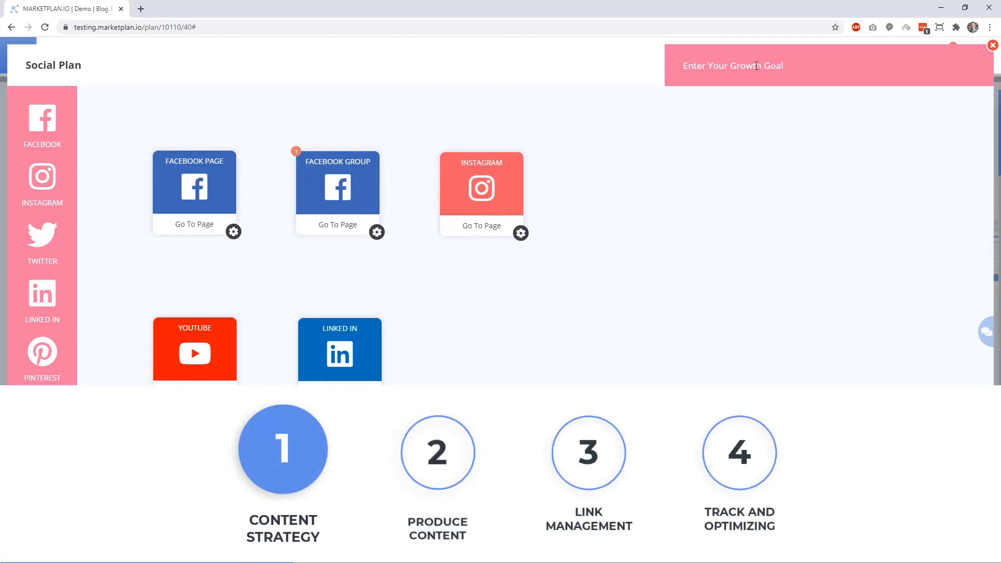
Enter the growth goal 'Engage and Qualify with Webinar Content'
{"action": "type", "text": "Engage and Qualify with Webinar Content"}
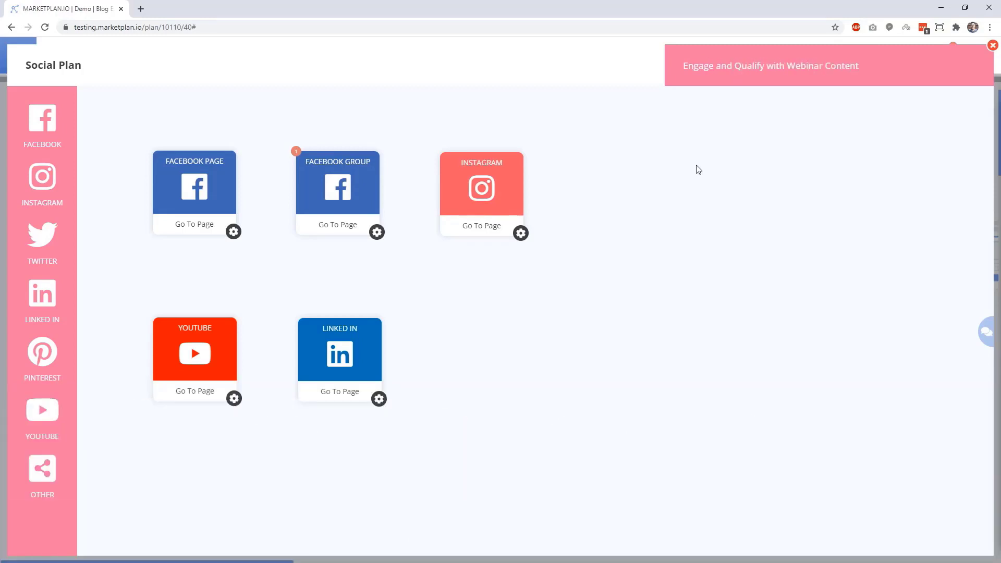
{"action": "mouse_move", "coordinate": [653, 305]}
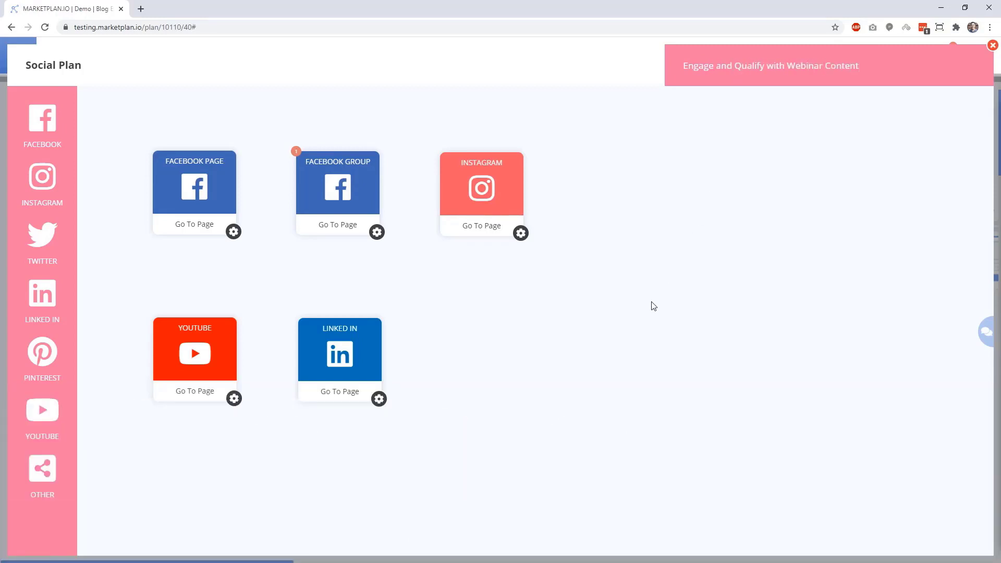
{"action": "mouse_move", "coordinate": [516, 300]}
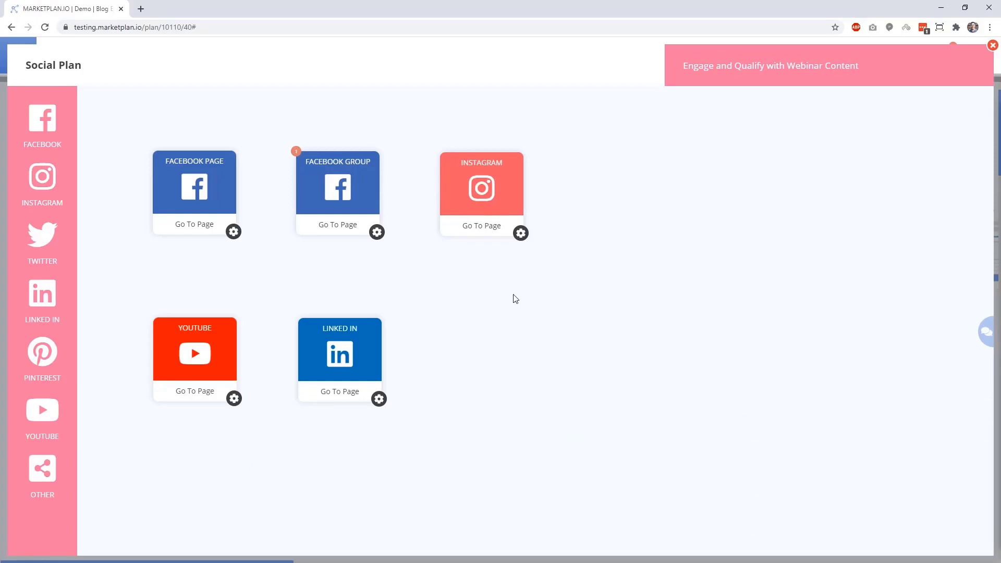
{"action": "mouse_move", "coordinate": [146, 291]}
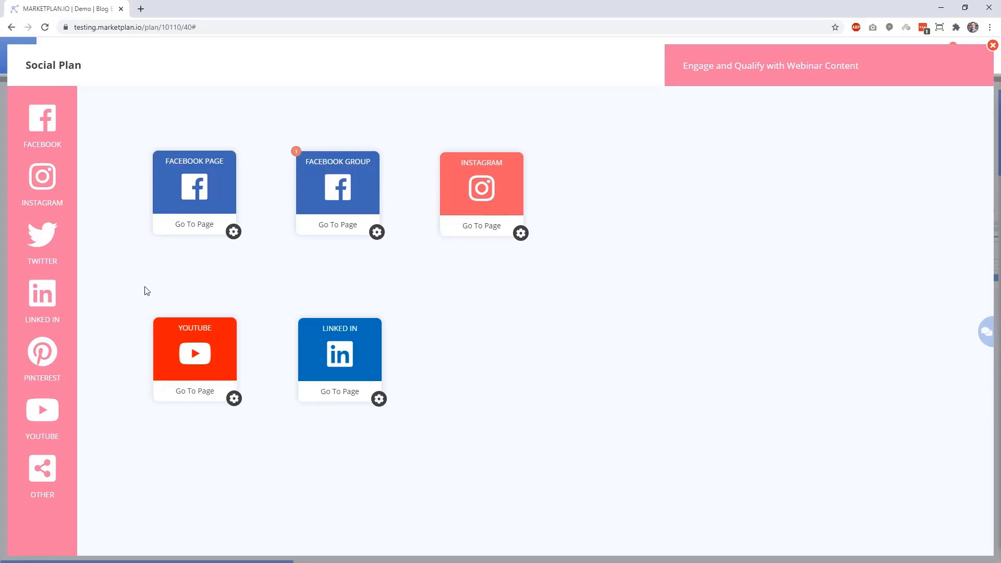
{"action": "mouse_move", "coordinate": [77, 462]}
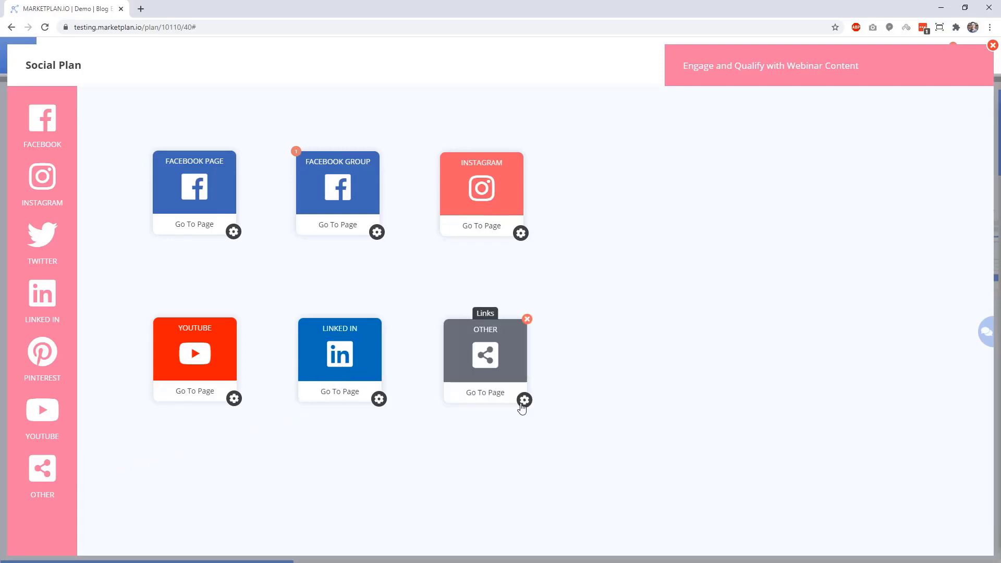
Set the new Other block to Reddit and confirm the Facebook Group page URL
{"action": "left_click", "coordinate": [523, 401]}
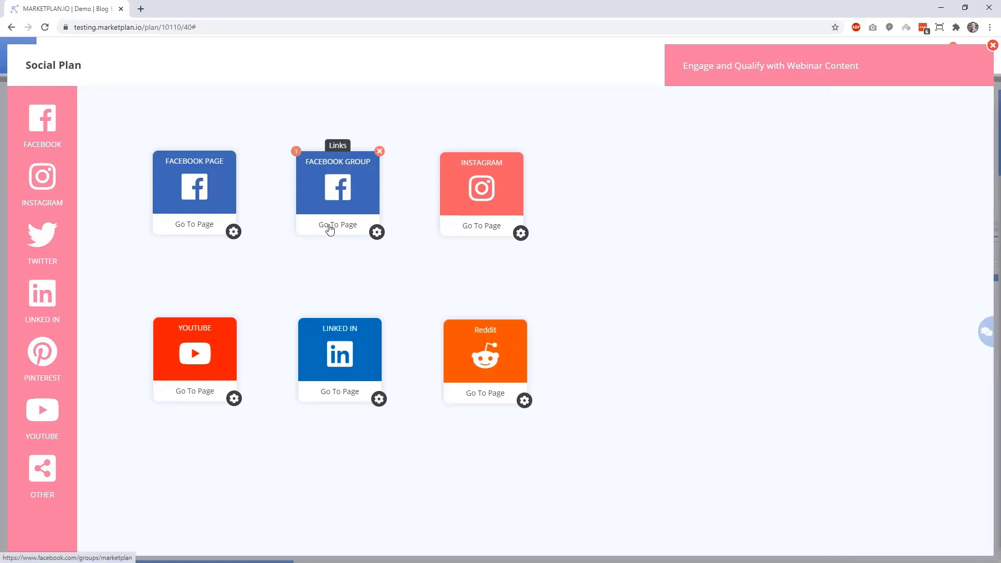
{"action": "left_click", "coordinate": [337, 224]}
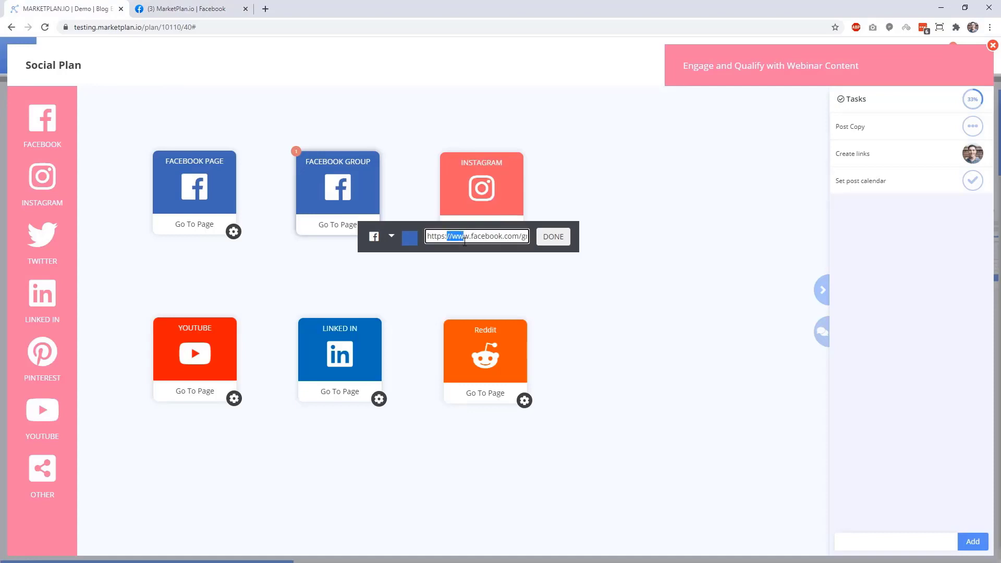
{"action": "left_click", "coordinate": [553, 237]}
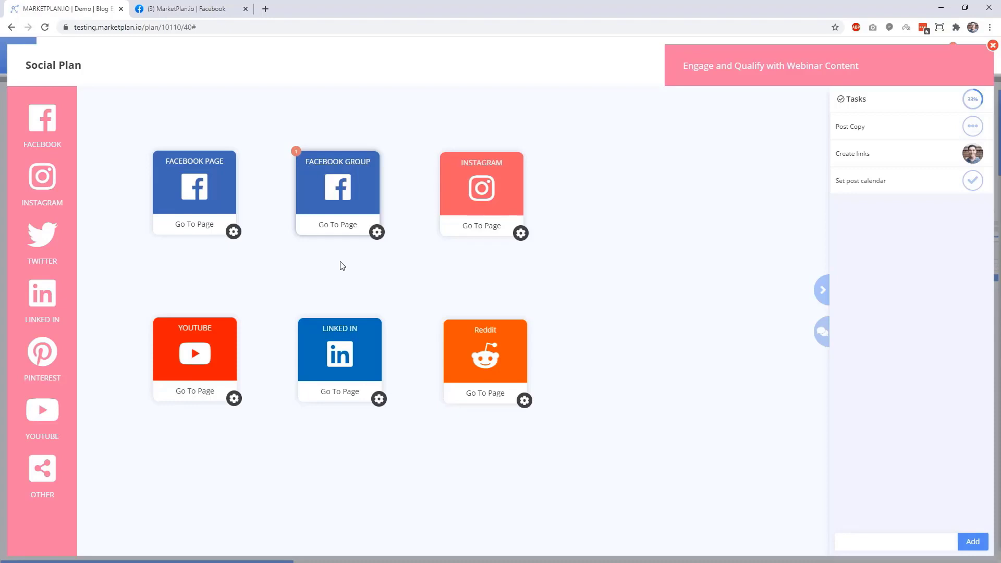
{"action": "scroll", "scroll_direction": "down", "scroll_amount": 3}
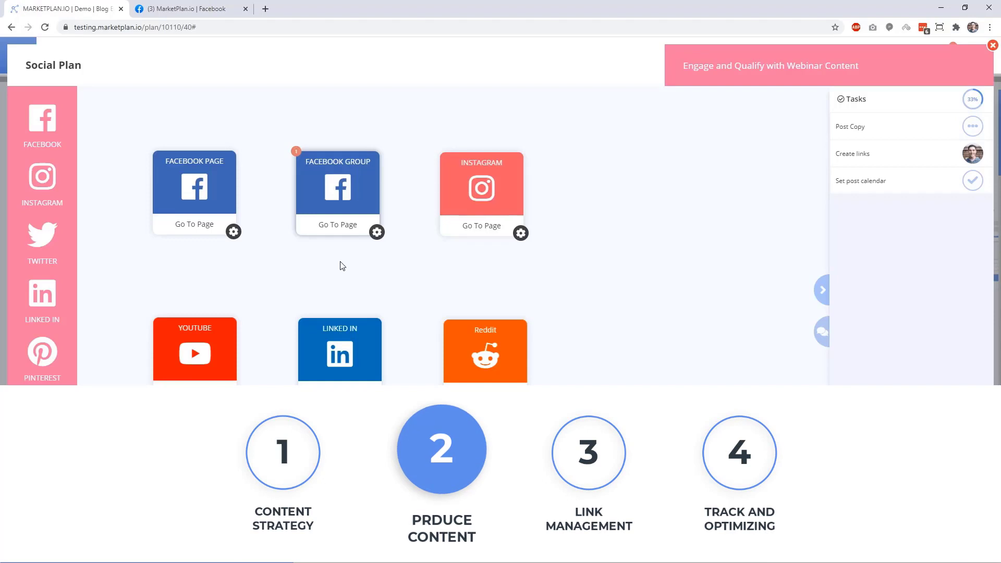
{"action": "mouse_move", "coordinate": [912, 135]}
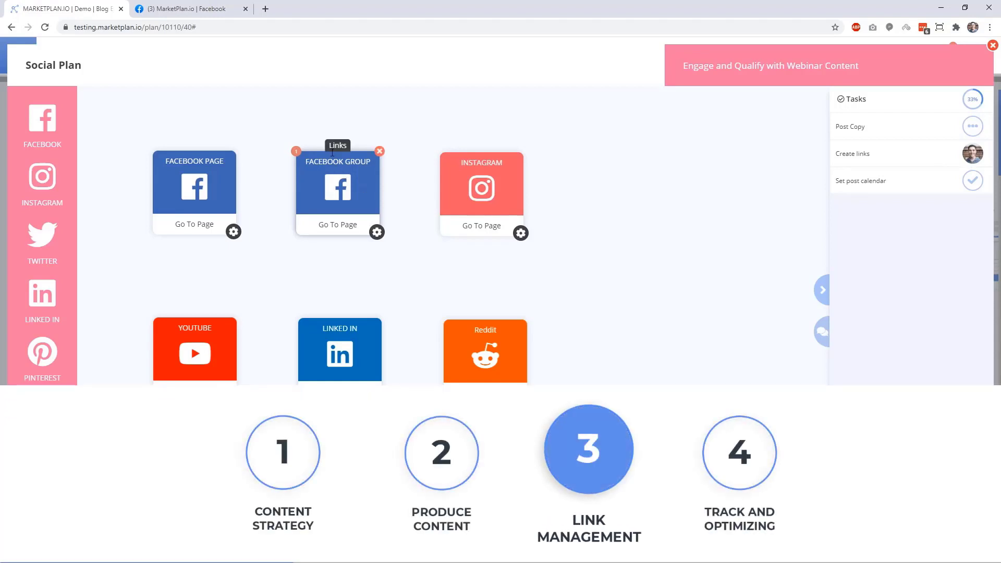
{"action": "left_click", "coordinate": [337, 146]}
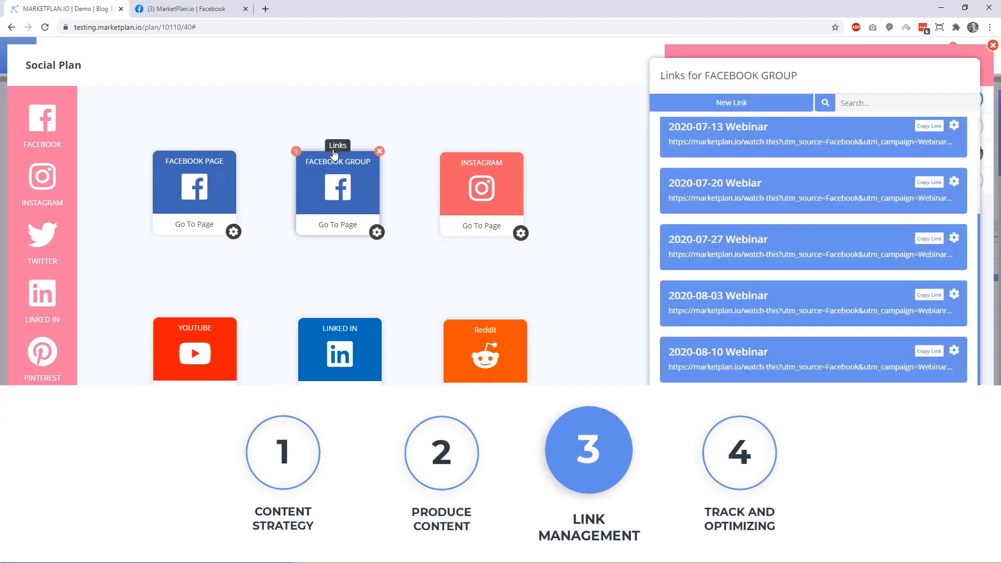
{"action": "scroll", "scroll_direction": "up", "scroll_amount": 3}
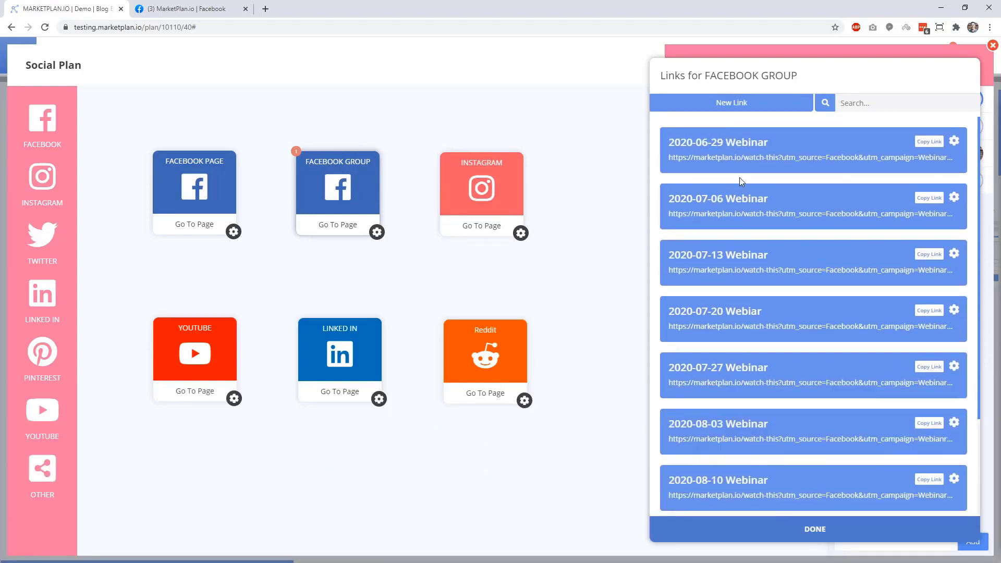
{"action": "scroll", "scroll_direction": "down", "scroll_amount": 3}
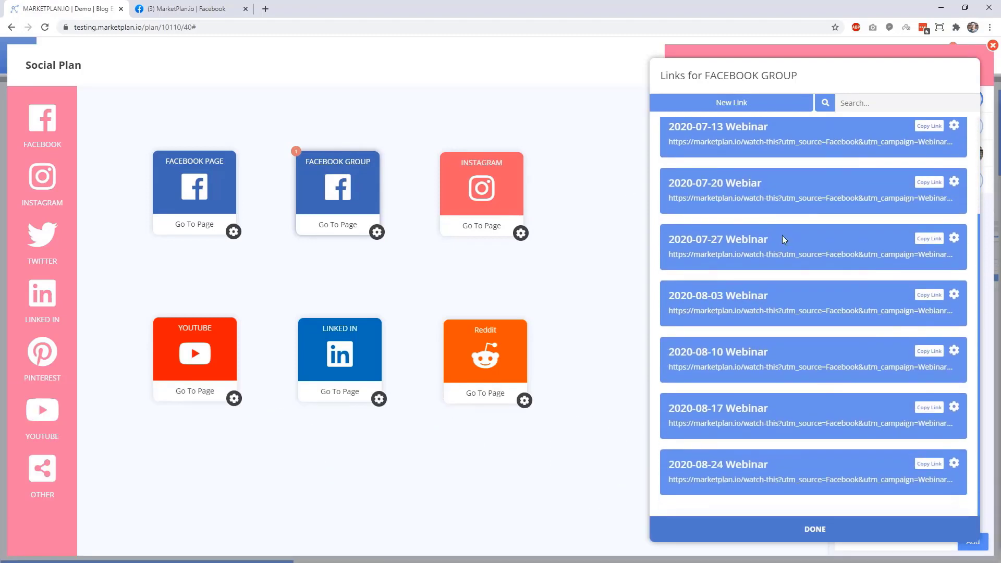
{"action": "scroll", "scroll_direction": "up", "scroll_amount": 3}
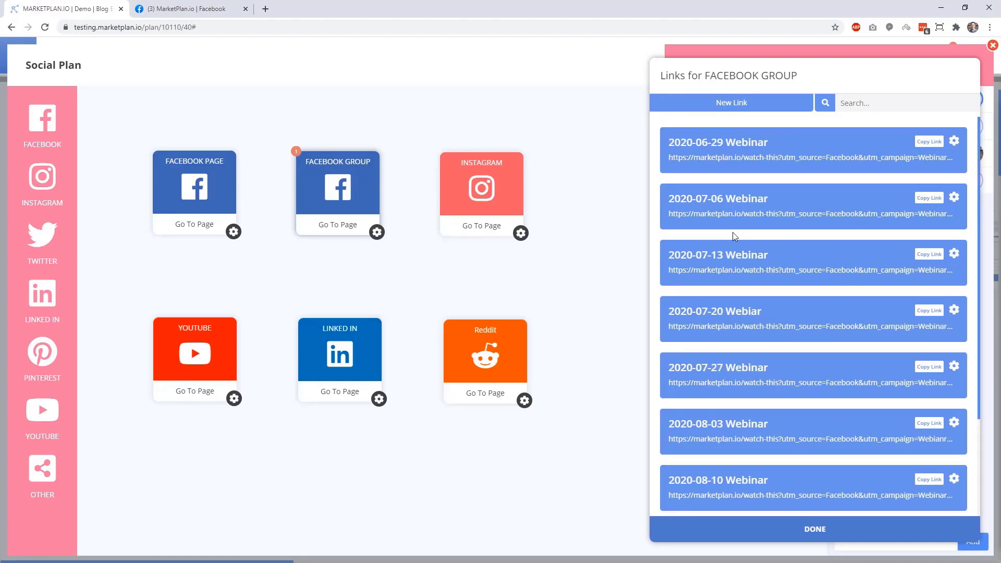
{"action": "scroll", "scroll_direction": "down", "scroll_amount": 3}
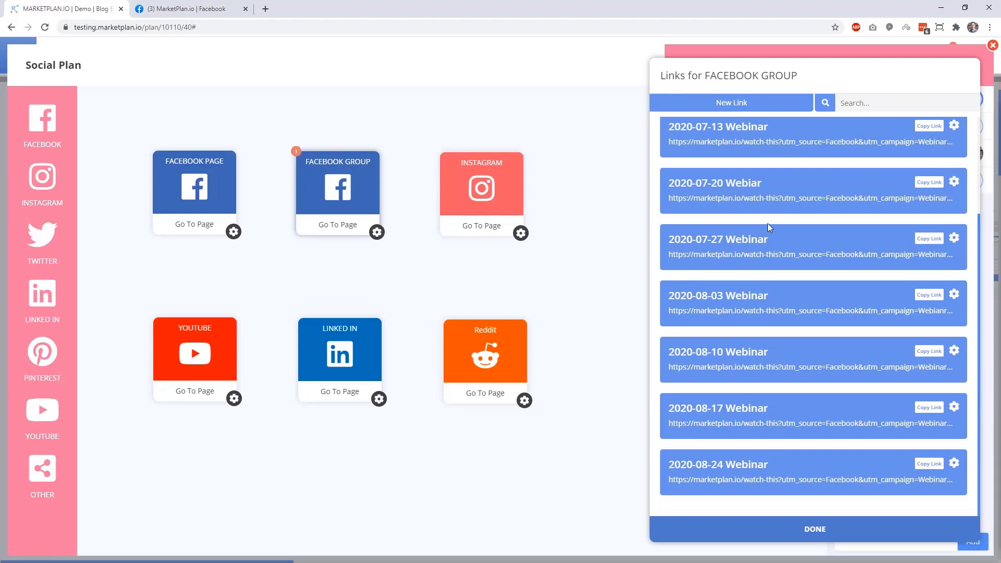
{"action": "mouse_move", "coordinate": [732, 109]}
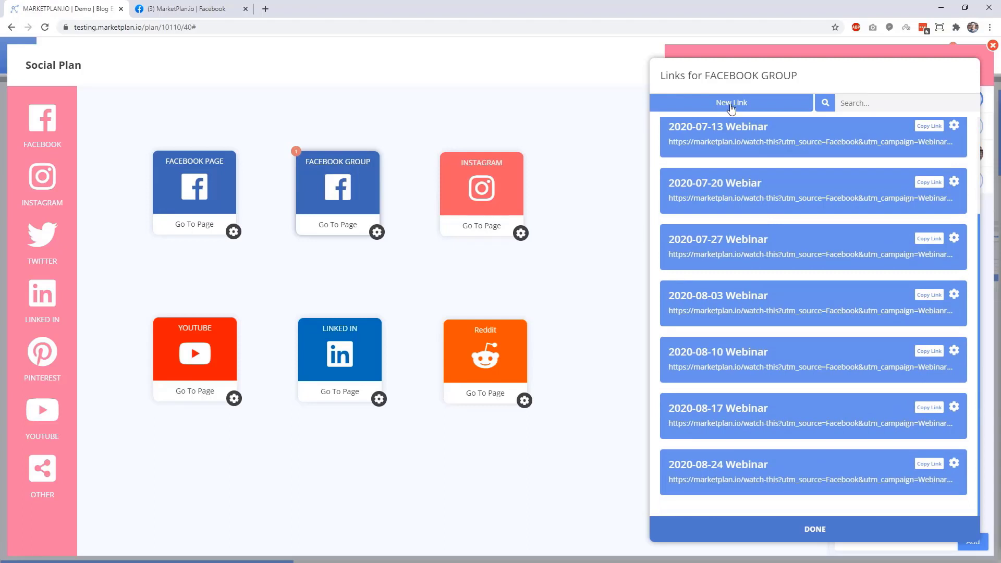
{"action": "left_click", "coordinate": [731, 103]}
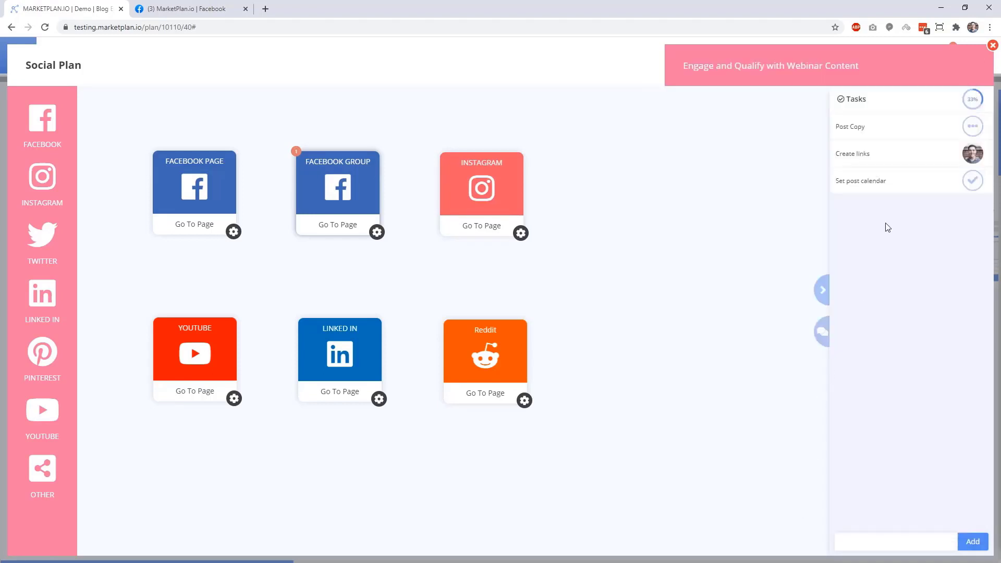
Close the Social Plan and scroll the Optimization funnel's live figures
{"action": "left_click", "coordinate": [972, 181]}
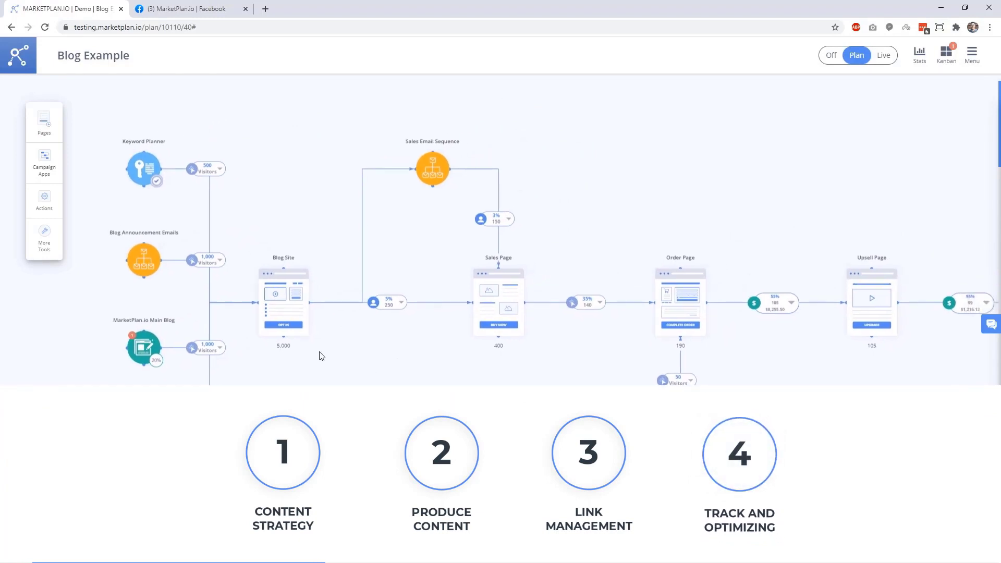
{"action": "scroll", "scroll_direction": "down", "scroll_amount": 3}
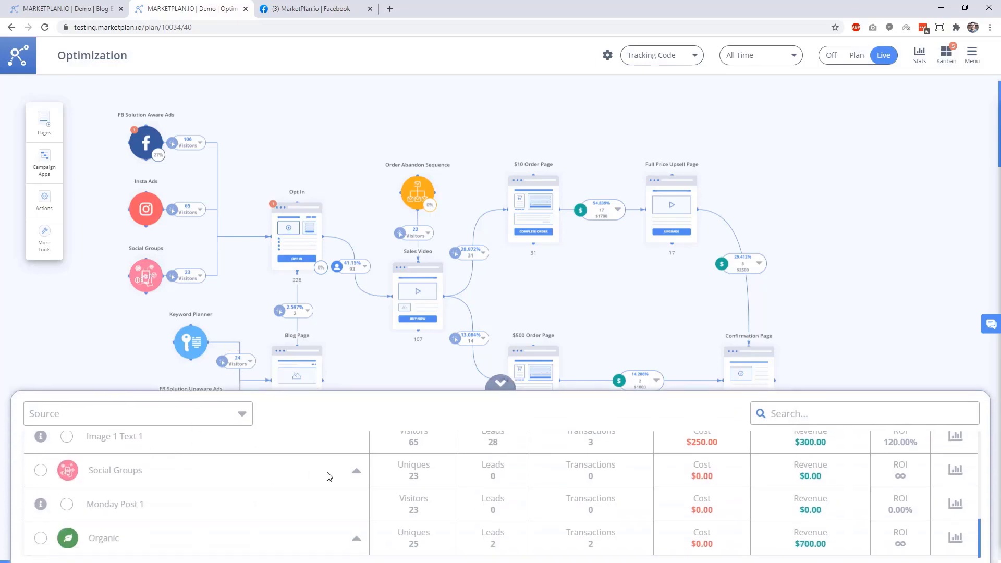
{"action": "mouse_move", "coordinate": [94, 494]}
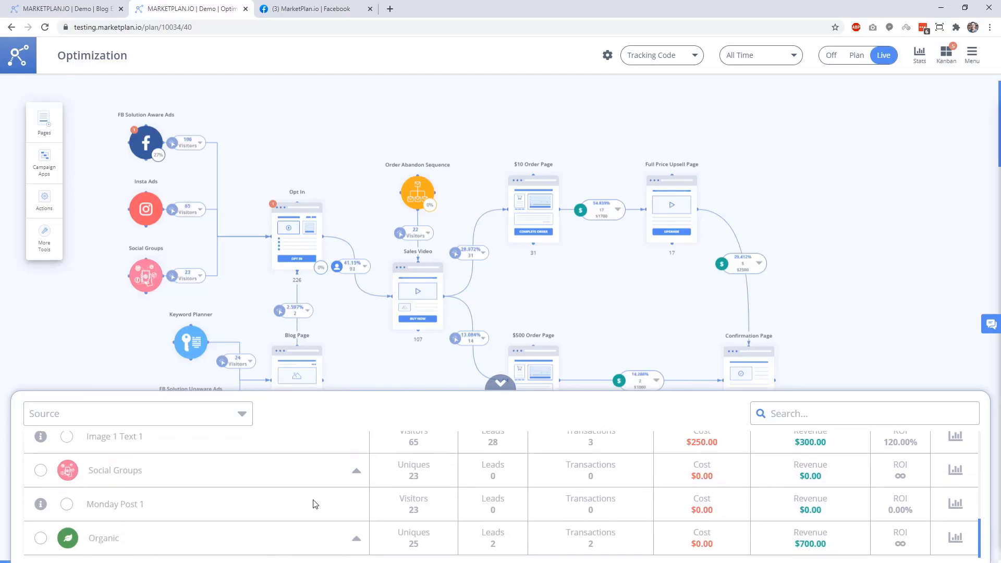
{"action": "mouse_move", "coordinate": [885, 505]}
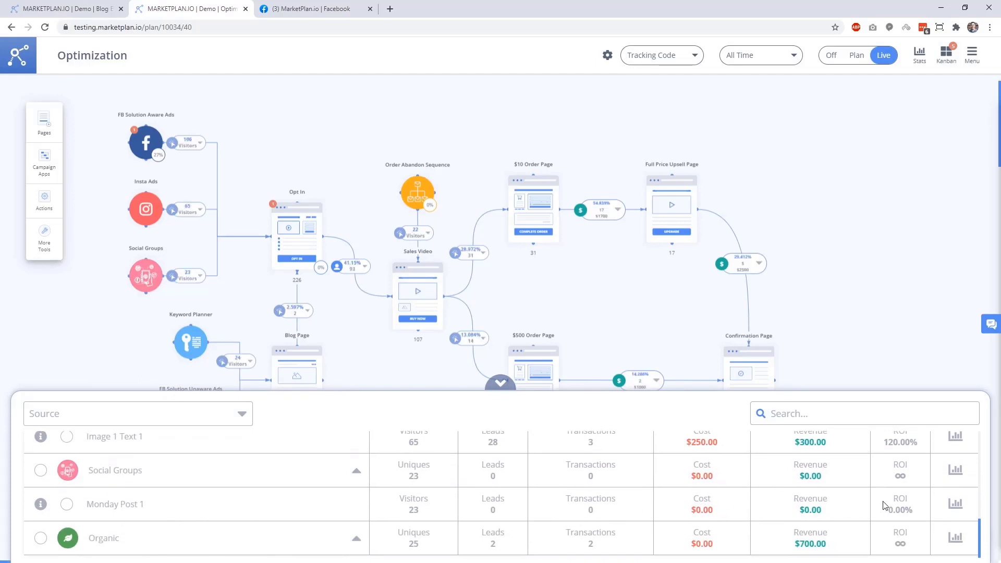
Show Monday Post 1's conversion and per-click stats, then return to Blog Example
{"action": "left_click", "coordinate": [956, 504]}
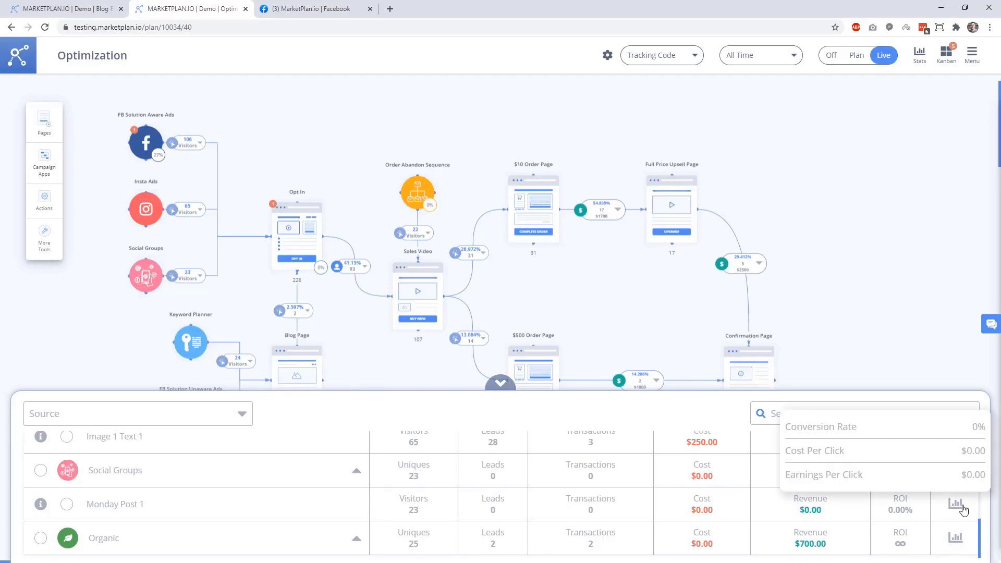
{"action": "left_click", "coordinate": [64, 8]}
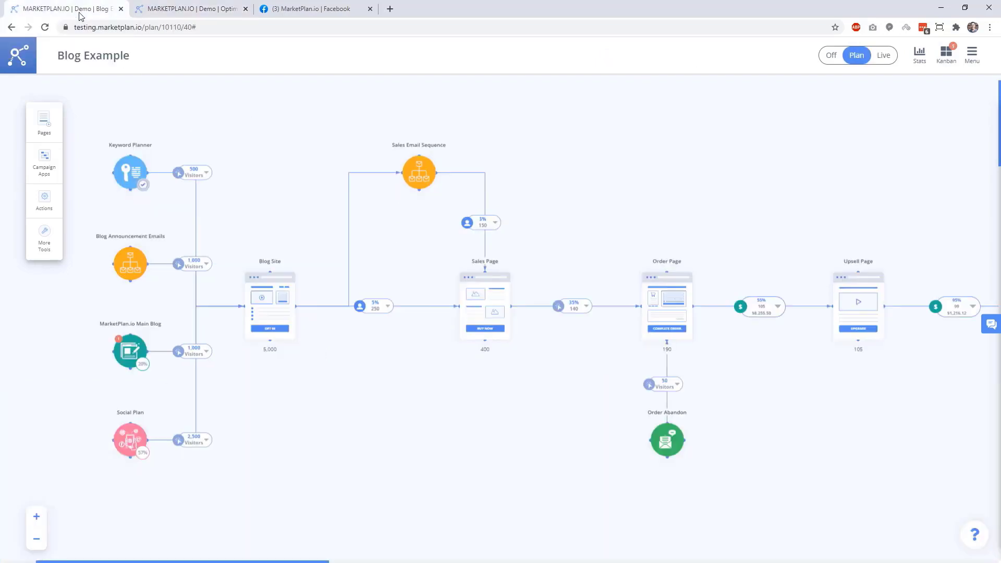
{"action": "mouse_move", "coordinate": [485, 432]}
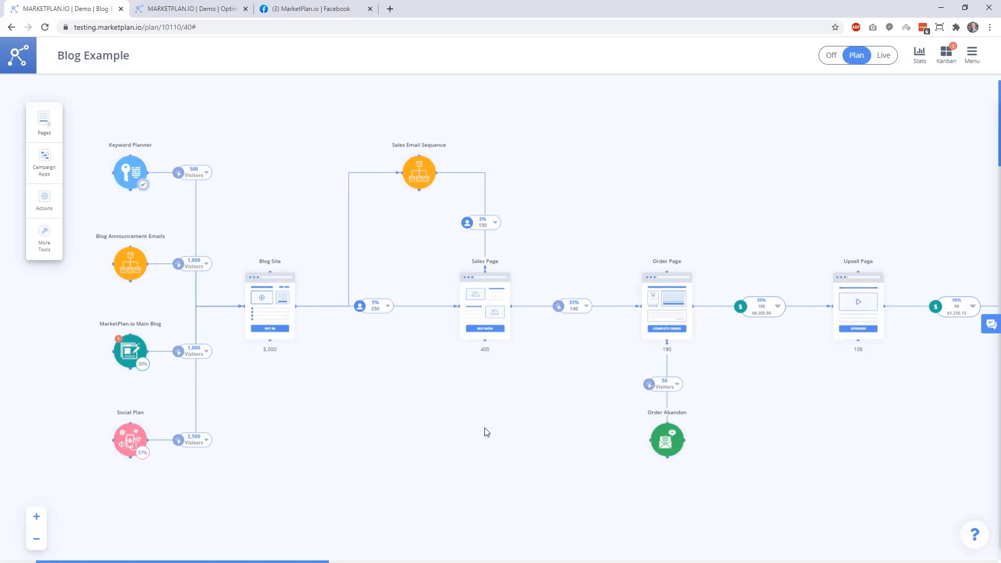
{"action": "mouse_move", "coordinate": [891, 499]}
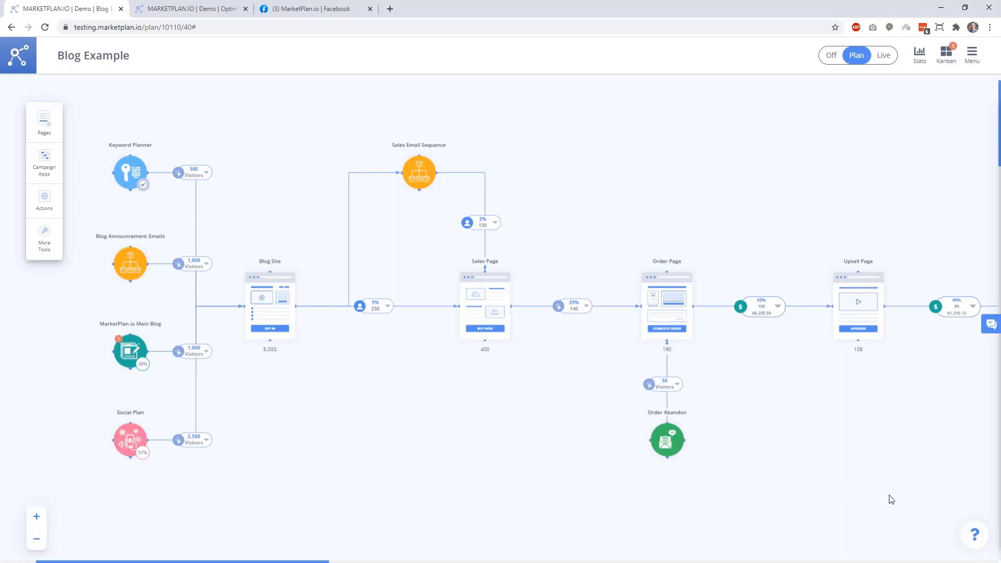